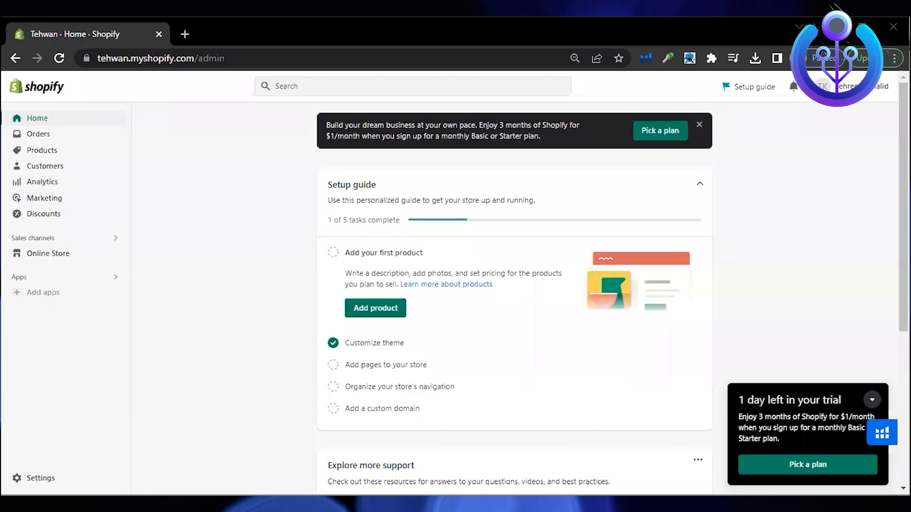
mouse_move(553, 303)
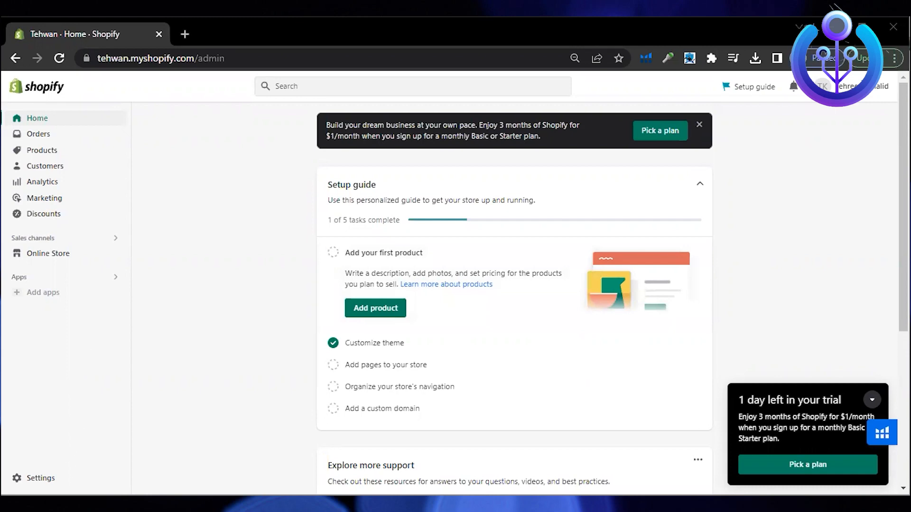
Go to the store settings from the admin sidebar, landing on Store details.
click(40, 478)
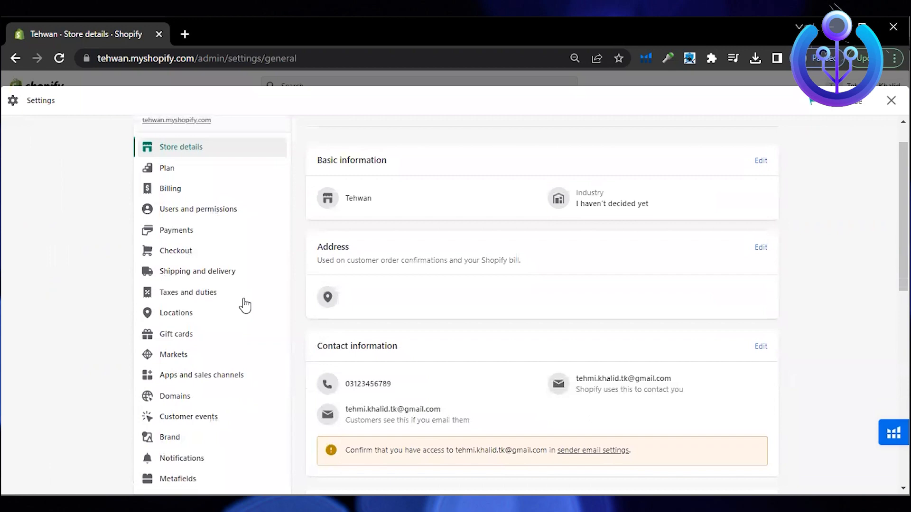
mouse_move(185, 238)
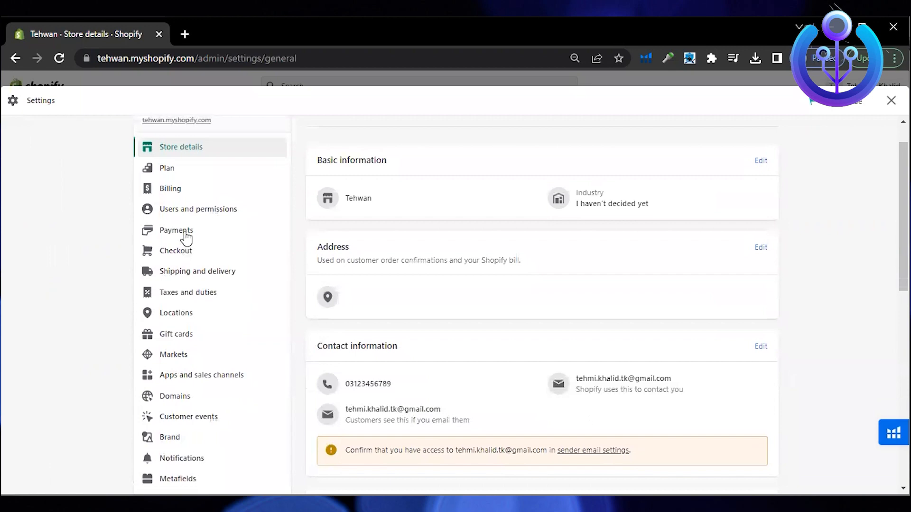
Go to Payments settings and start adding a payment method.
click(177, 230)
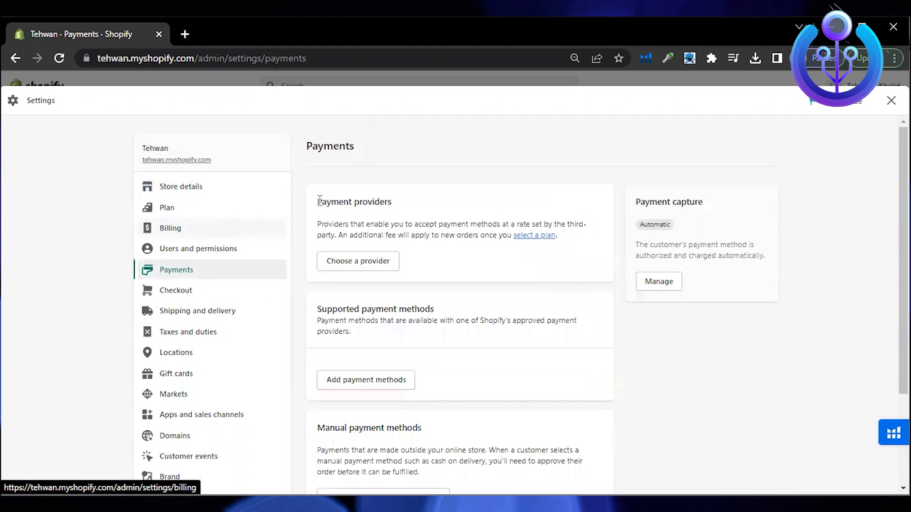
mouse_move(358, 261)
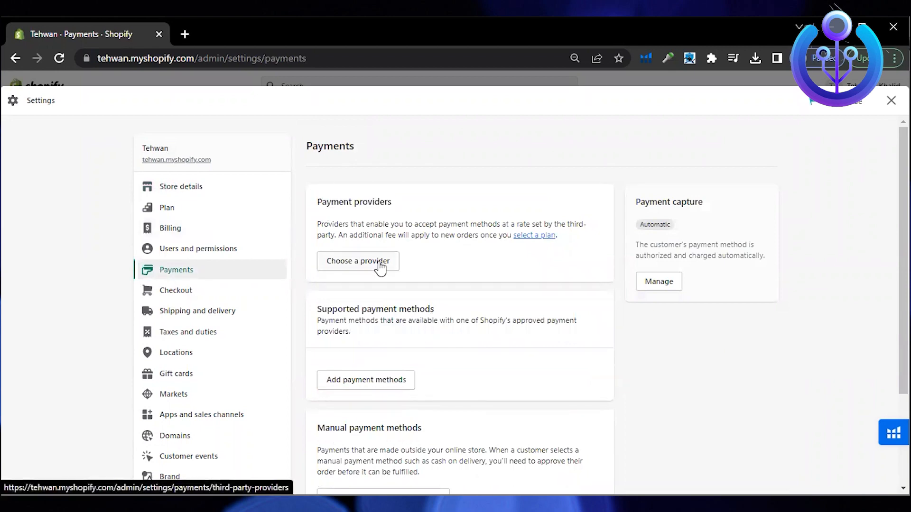
scroll(down, 3)
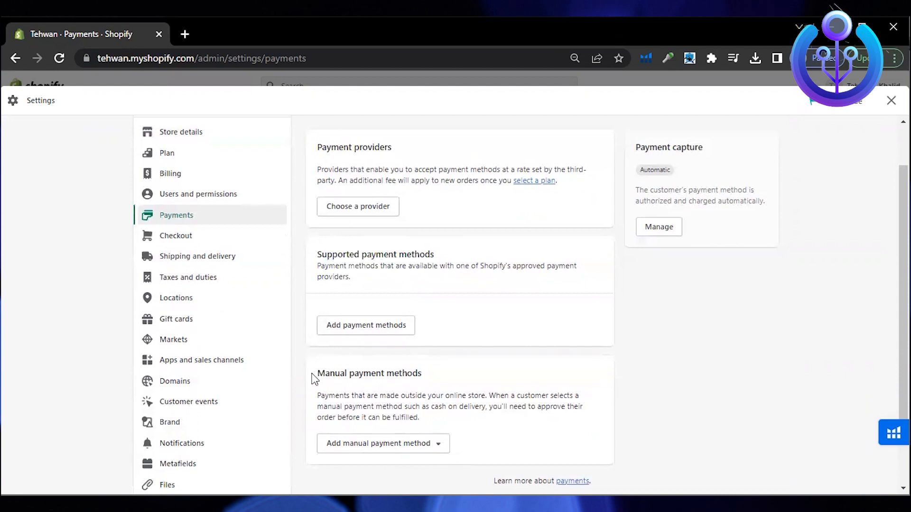
mouse_move(379, 343)
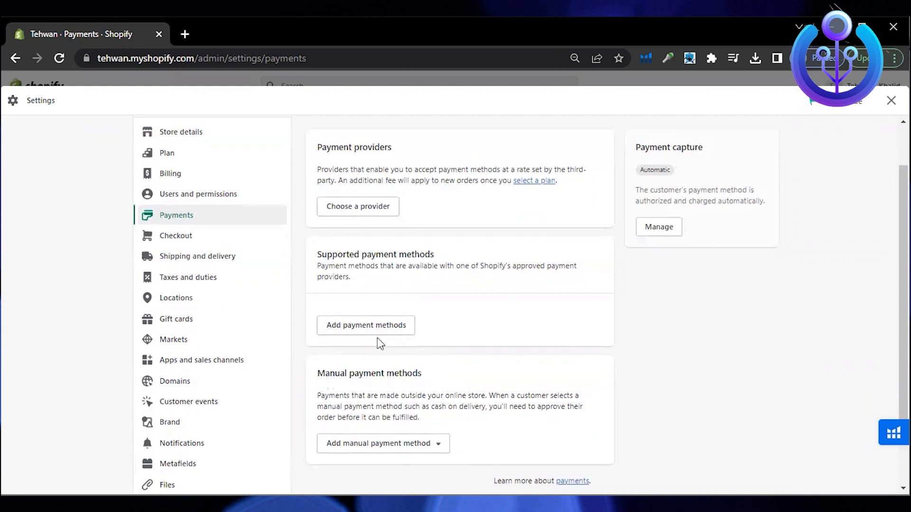
click(365, 325)
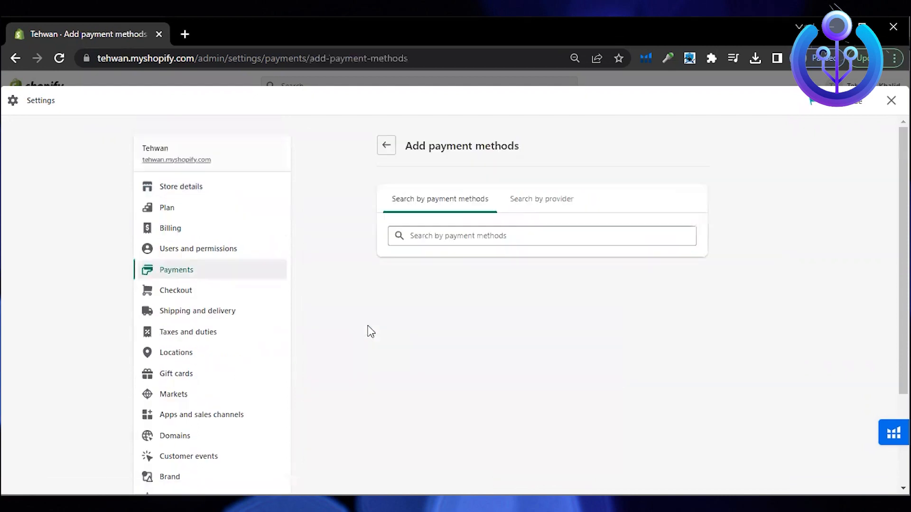
Filter the payment methods search to Visa, listing the 27 providers offering it.
click(540, 235)
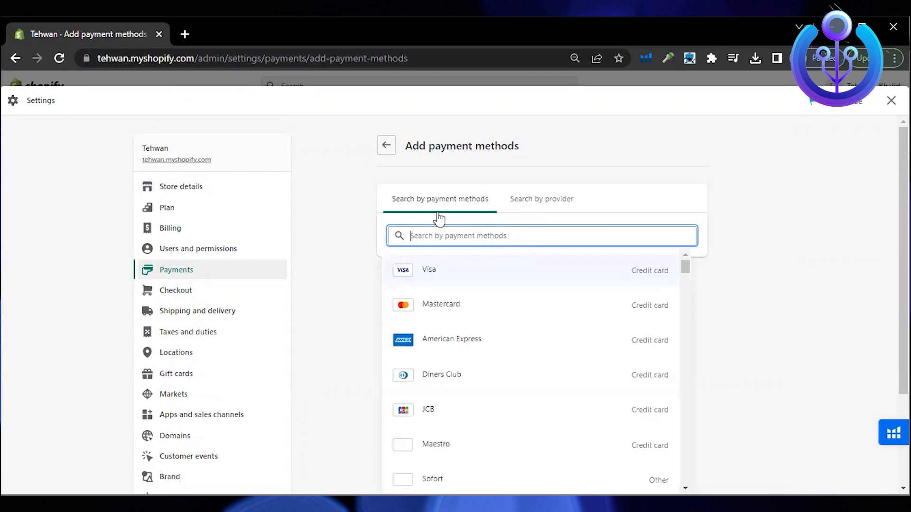
scroll(down, 3)
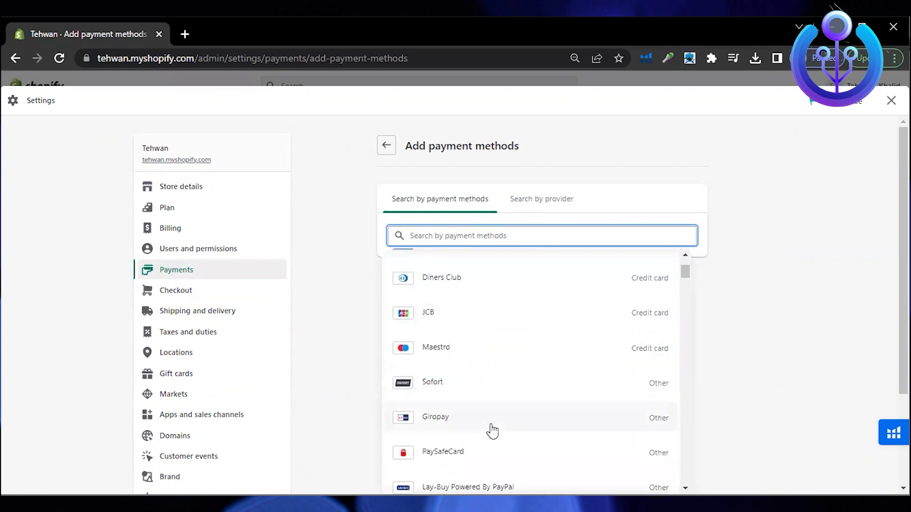
scroll(up, 3)
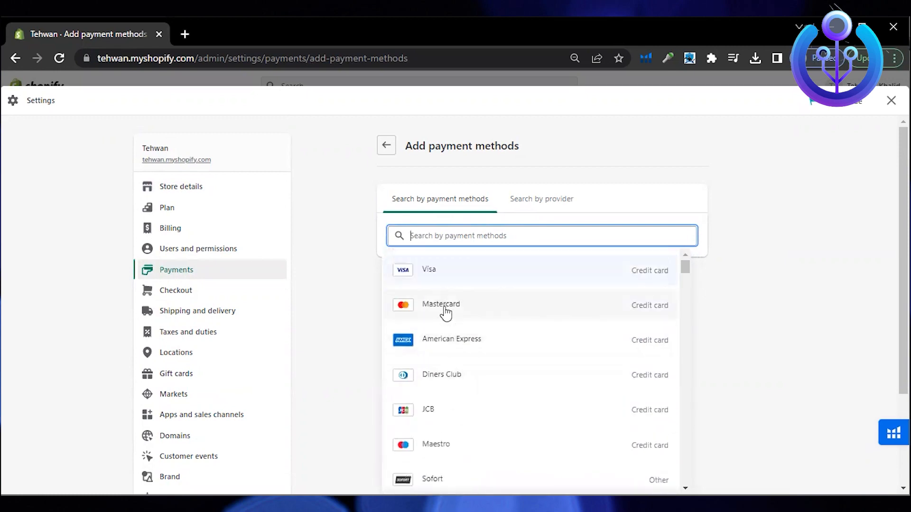
click(429, 270)
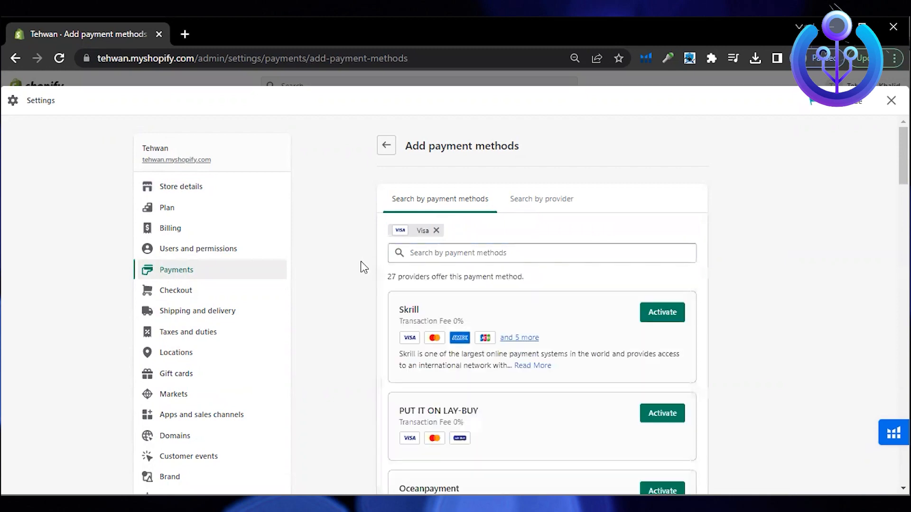
scroll(down, 3)
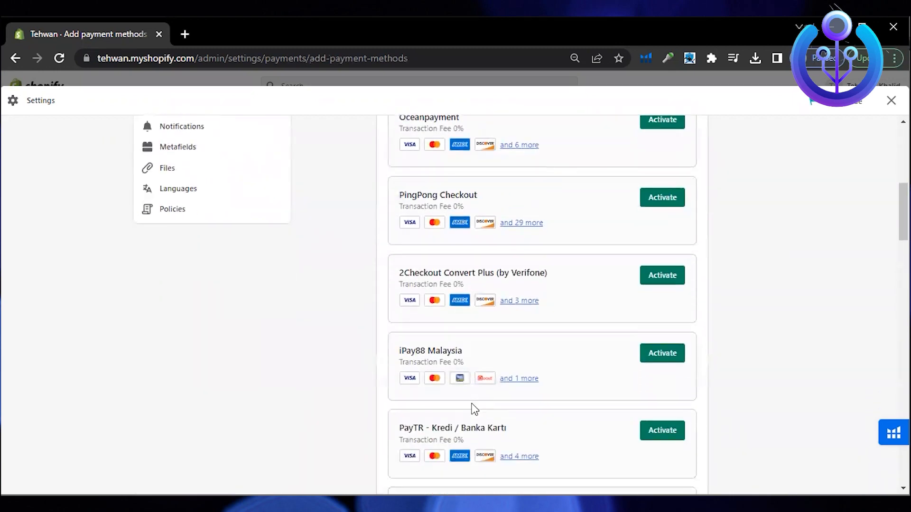
scroll(up, 3)
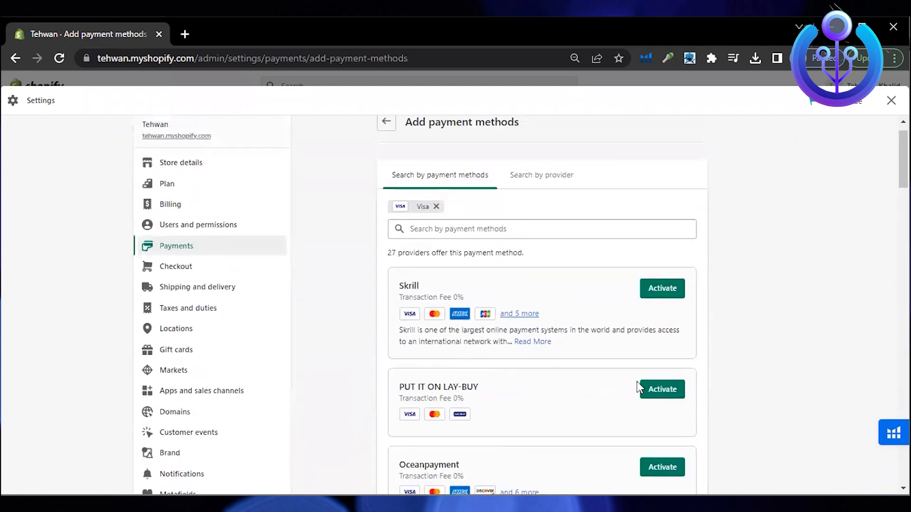
Review the PUT IT ON LAY-BUY activation form, then return to the payment methods search.
click(662, 389)
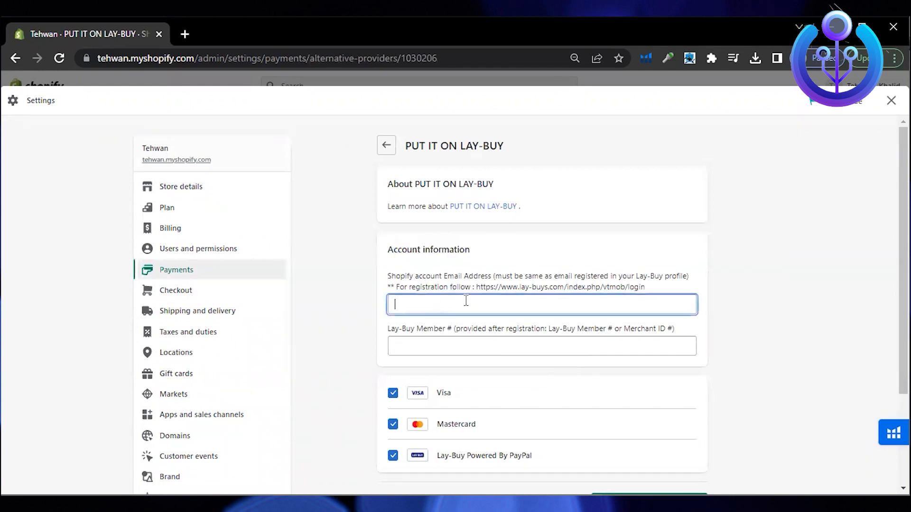
scroll(down, 3)
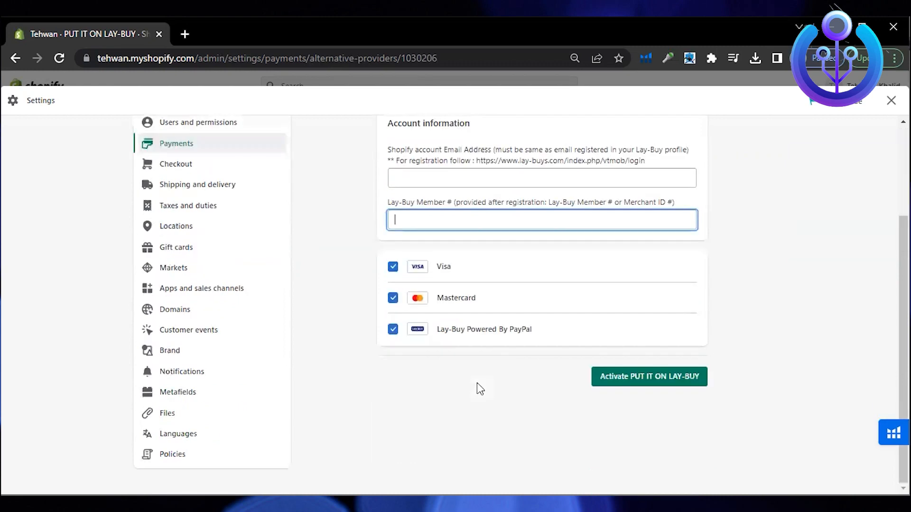
scroll(up, 3)
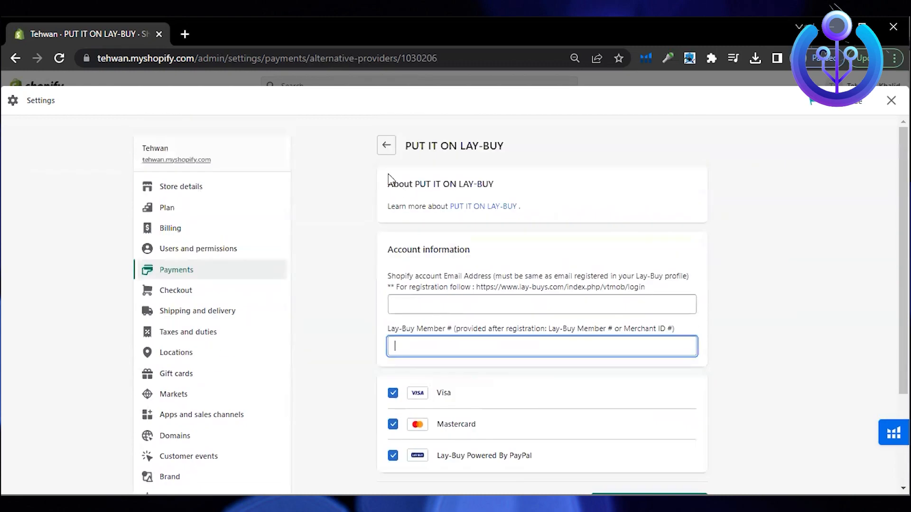
click(386, 146)
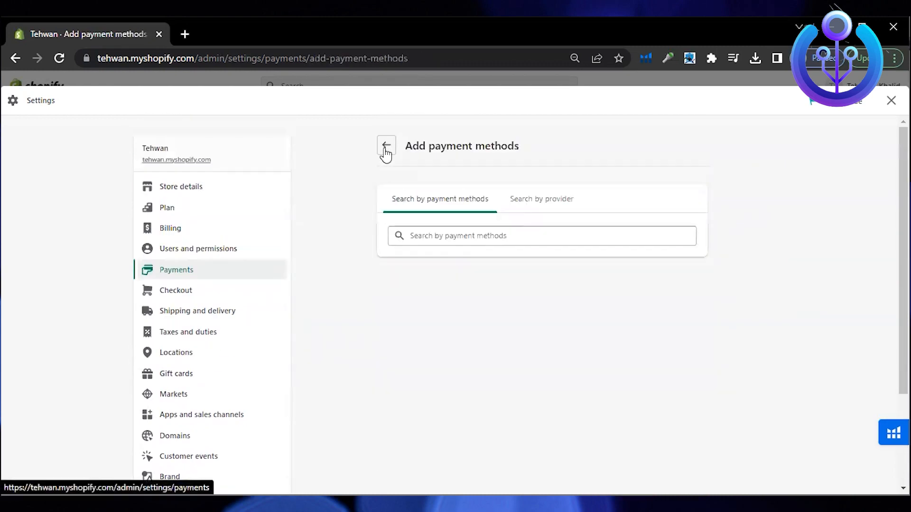
Return to Payments settings and show the manual payment method options.
click(386, 146)
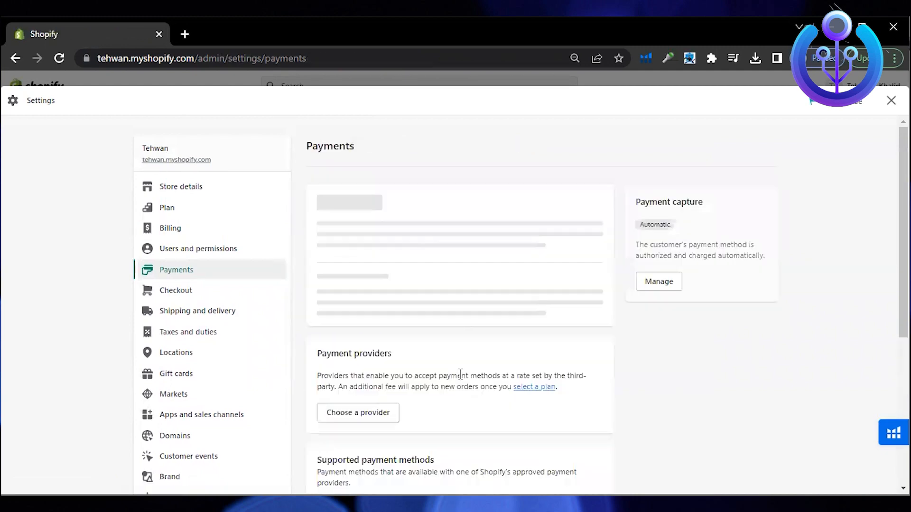
scroll(down, 3)
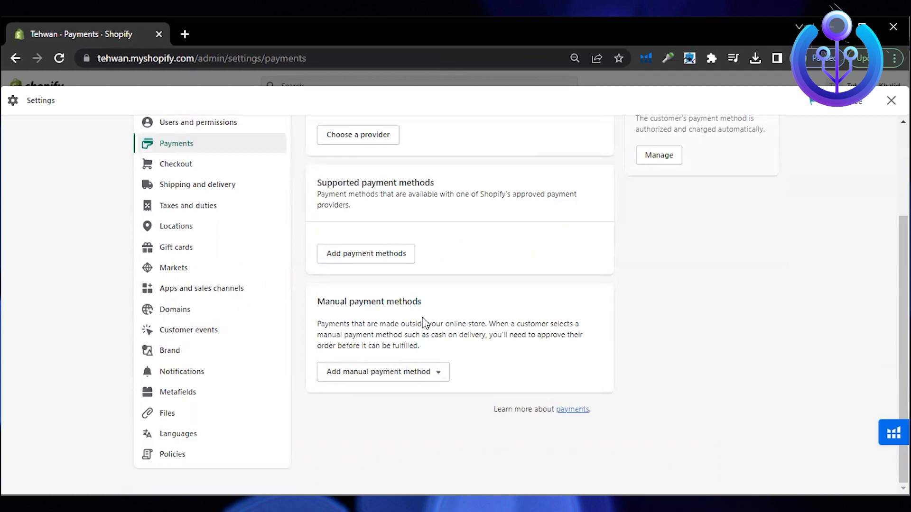
click(382, 372)
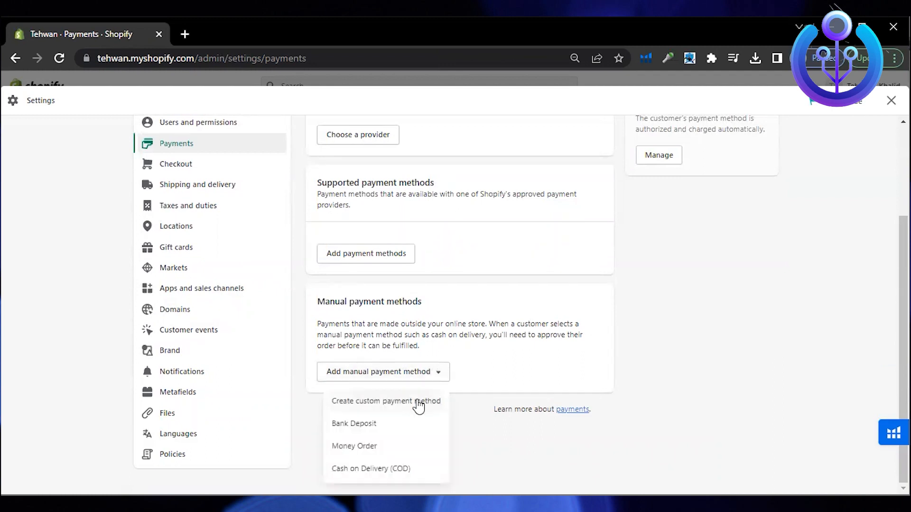
mouse_move(368, 436)
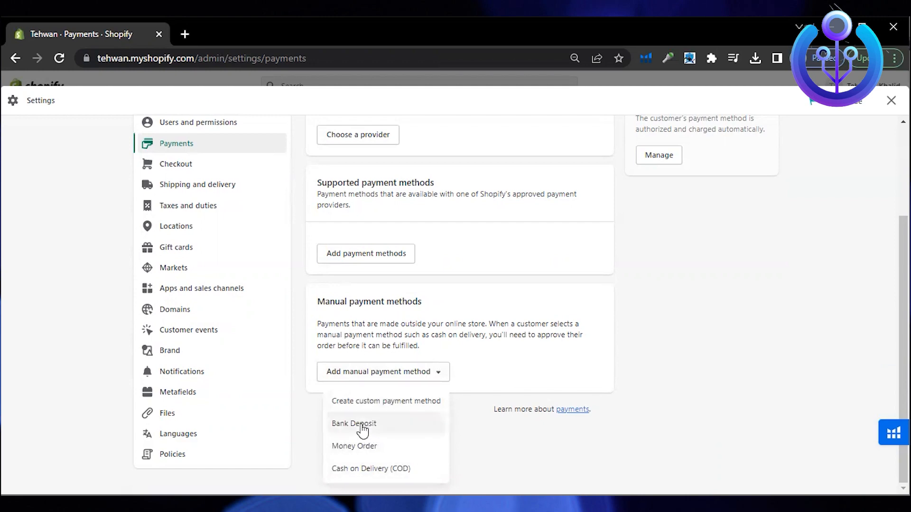
Choose Bank Deposit as a manual payment and begin its payment instructions.
click(354, 423)
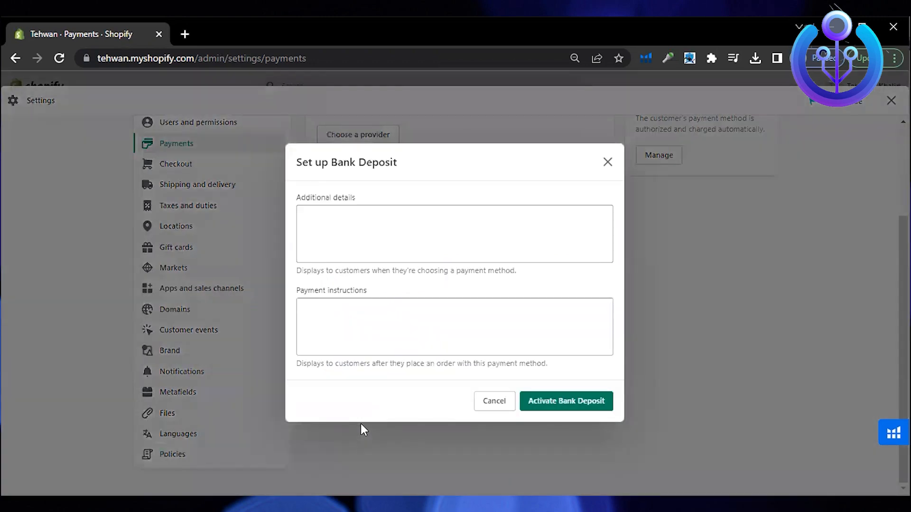
click(453, 235)
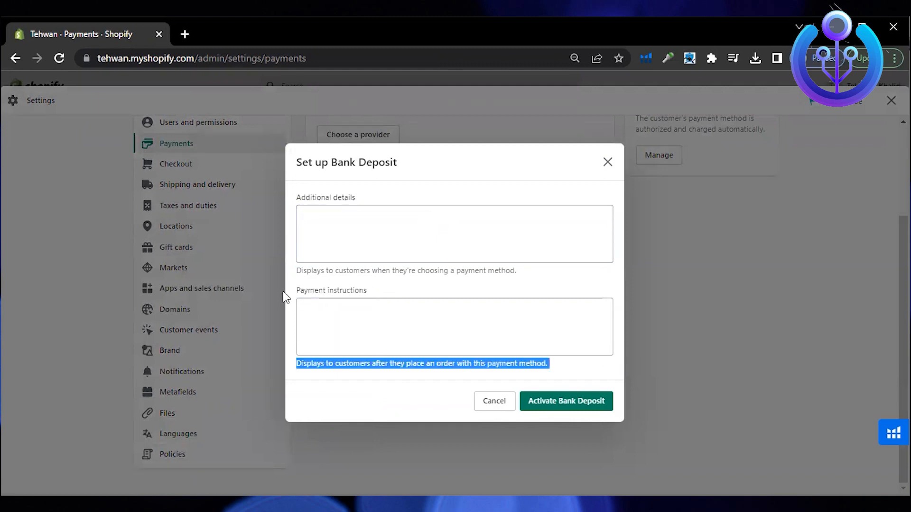
click(453, 327)
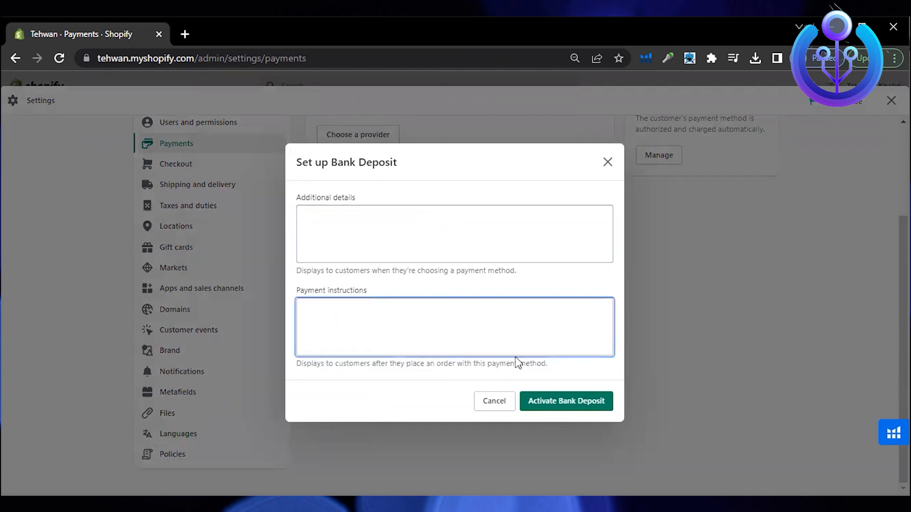